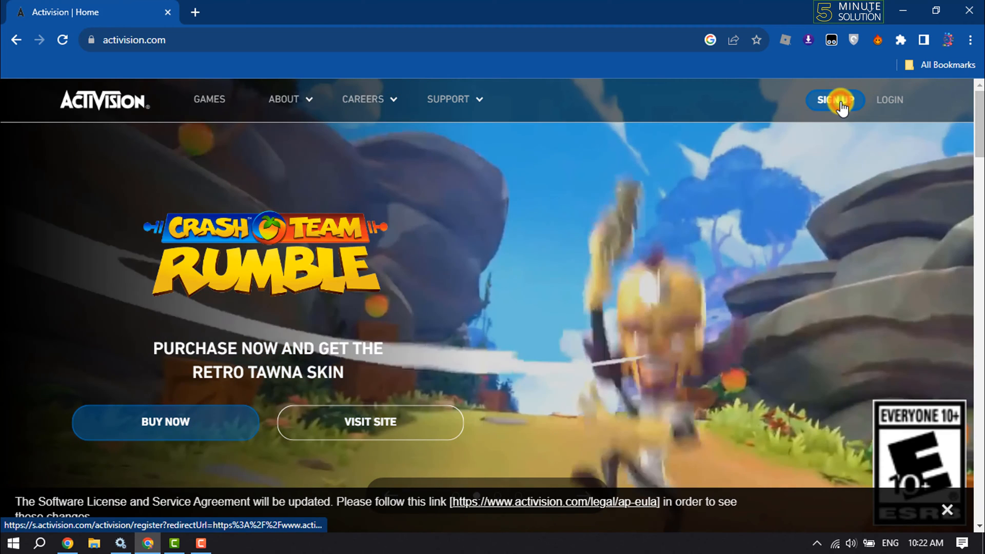
- Open the Activision account registration page from SIGN UP on the home page
click(834, 99)
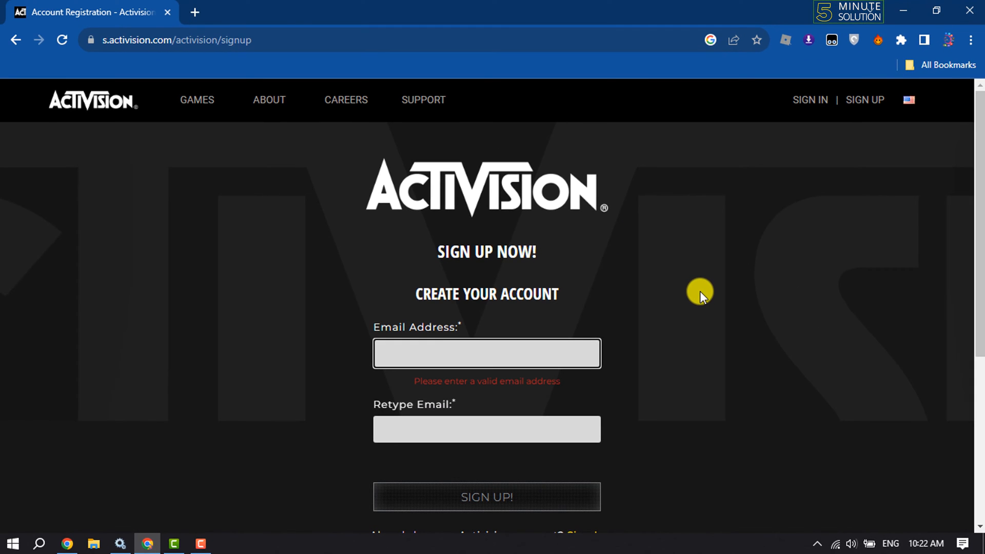
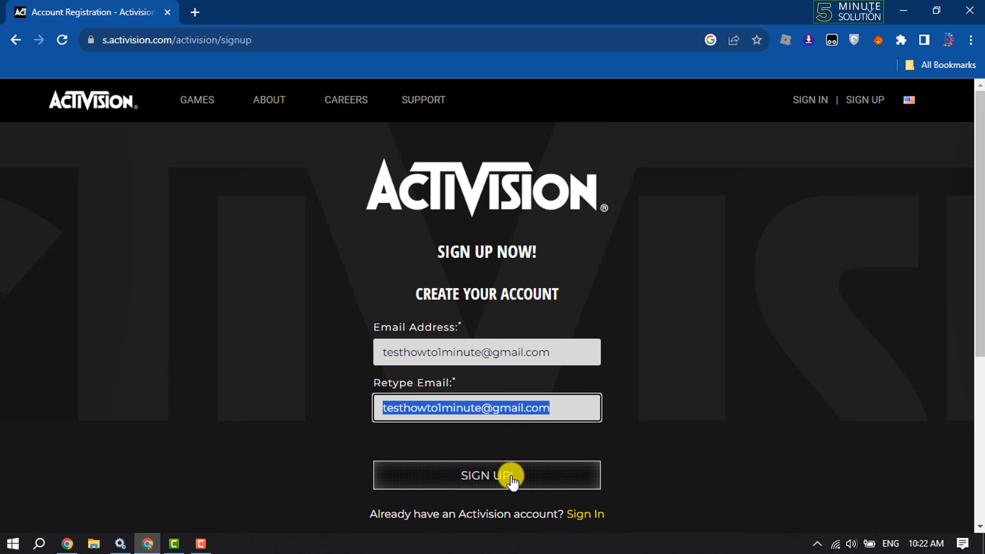
click(487, 475)
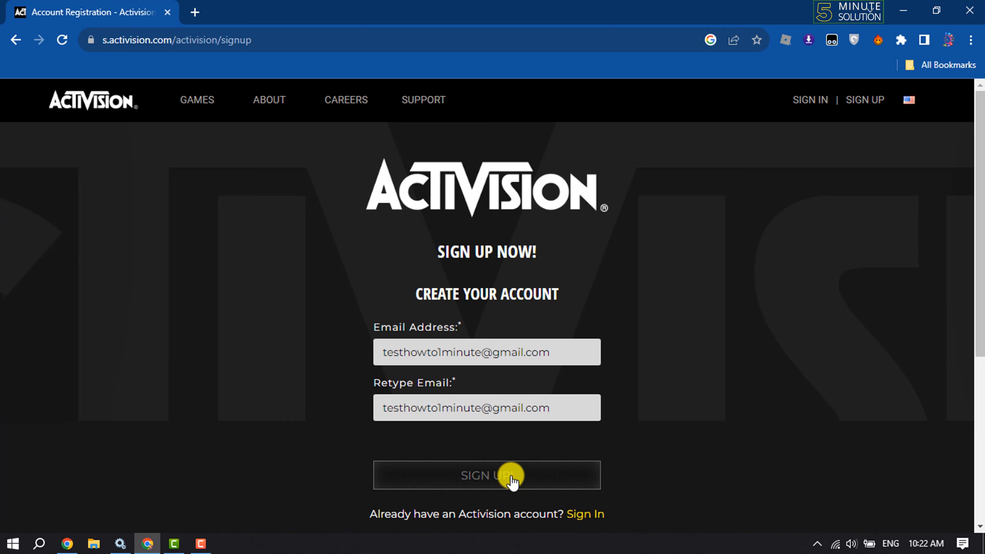
- Enter Activision ID '5min' and first name 'asan', then advance to the birthday step
click(486, 475)
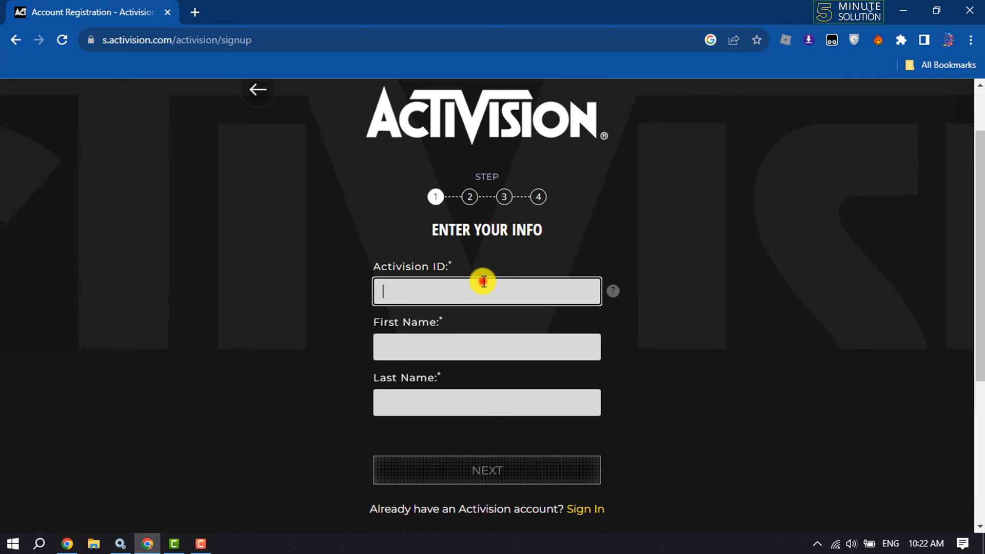
mouse_move(789, 220)
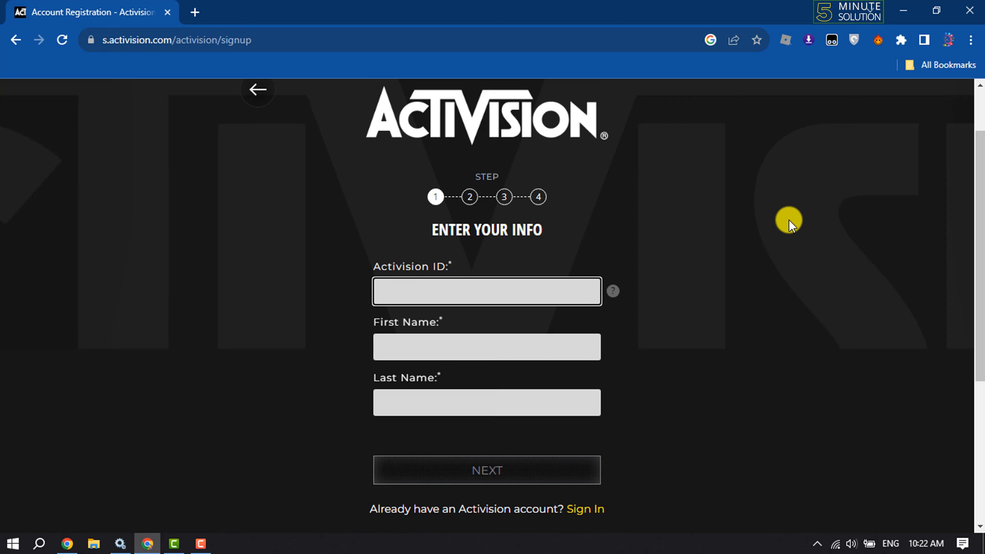
text(5minutesolution)
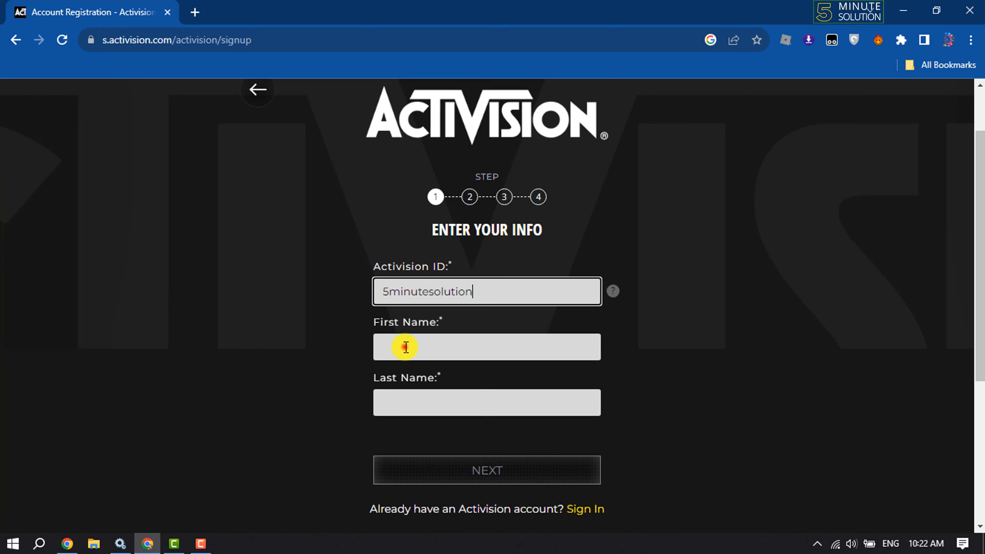
click(486, 346)
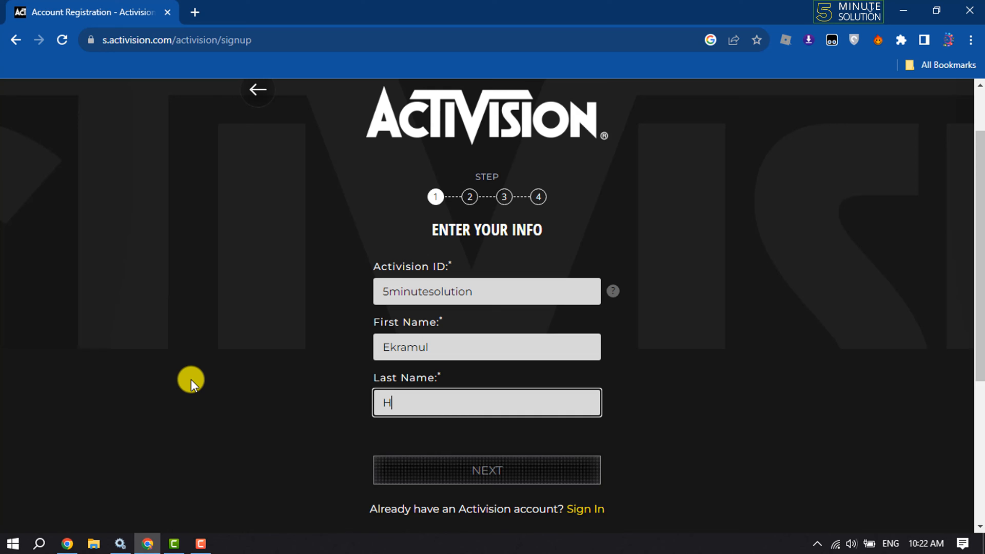
text(asan)
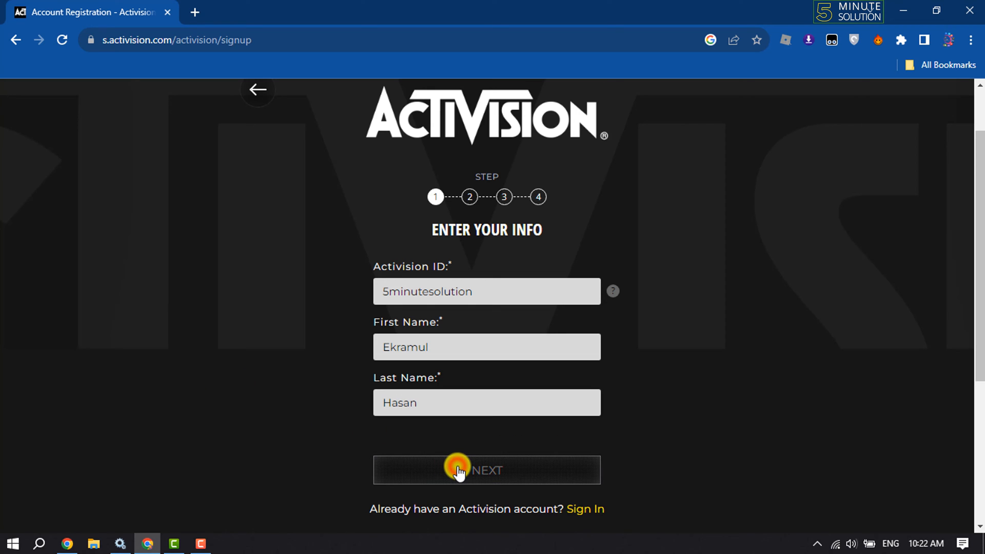
click(486, 470)
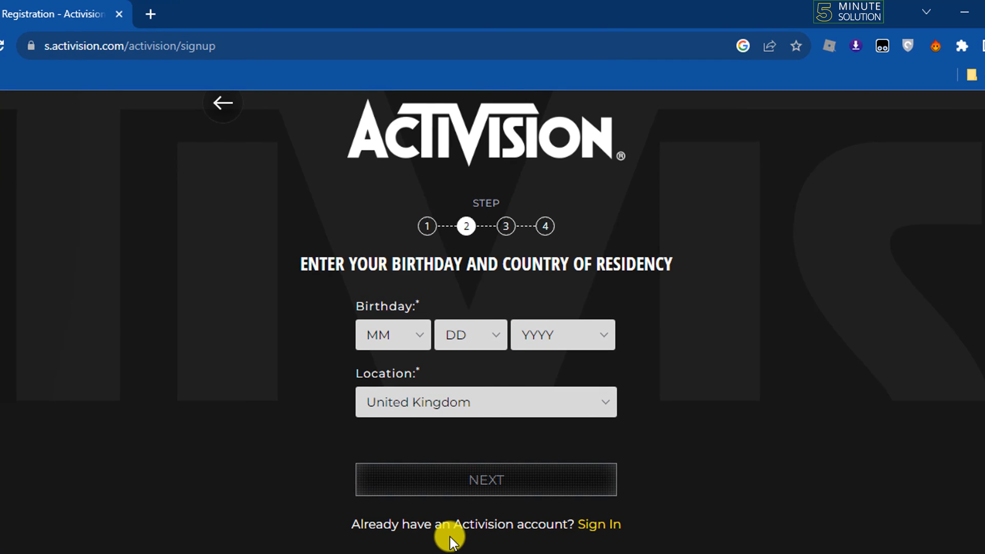
mouse_move(576, 342)
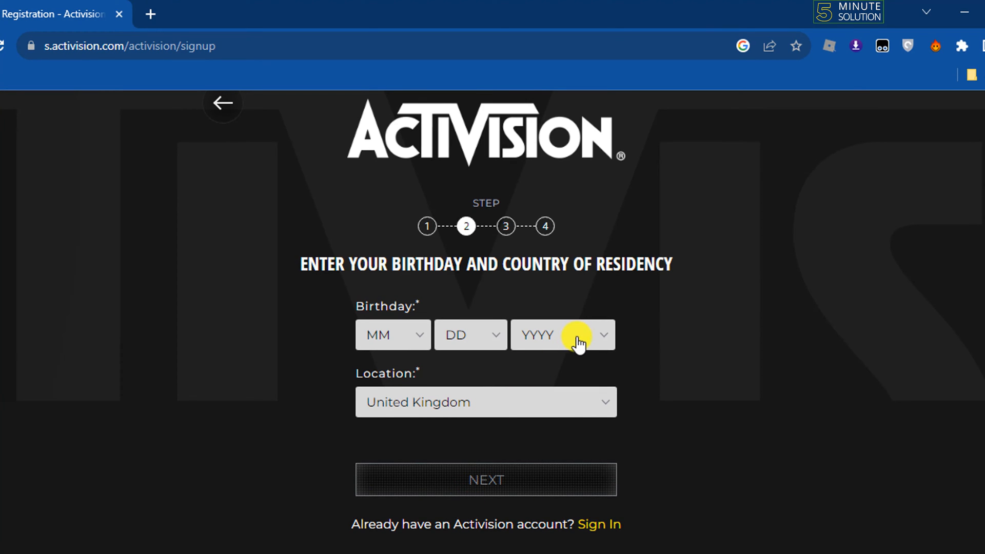
click(562, 334)
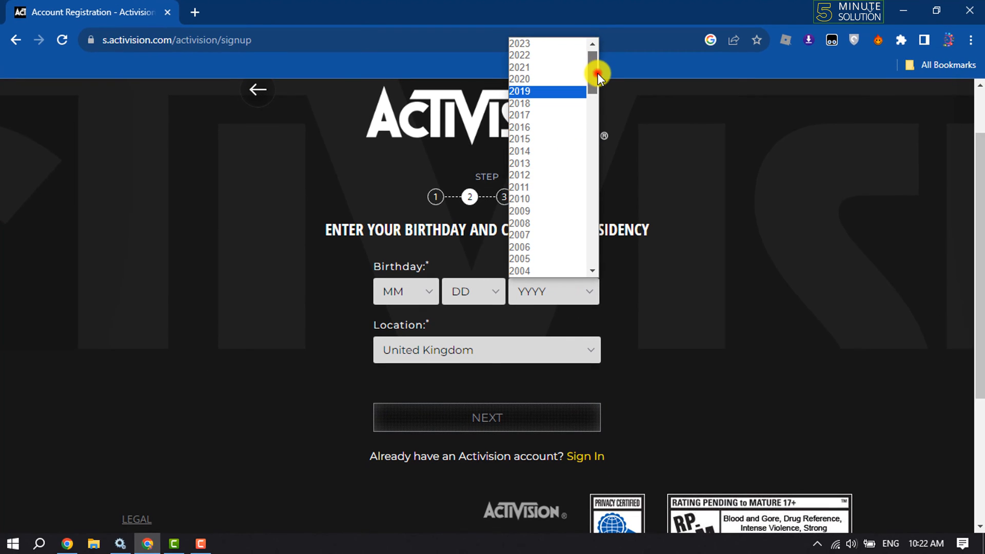
scroll(down, 3)
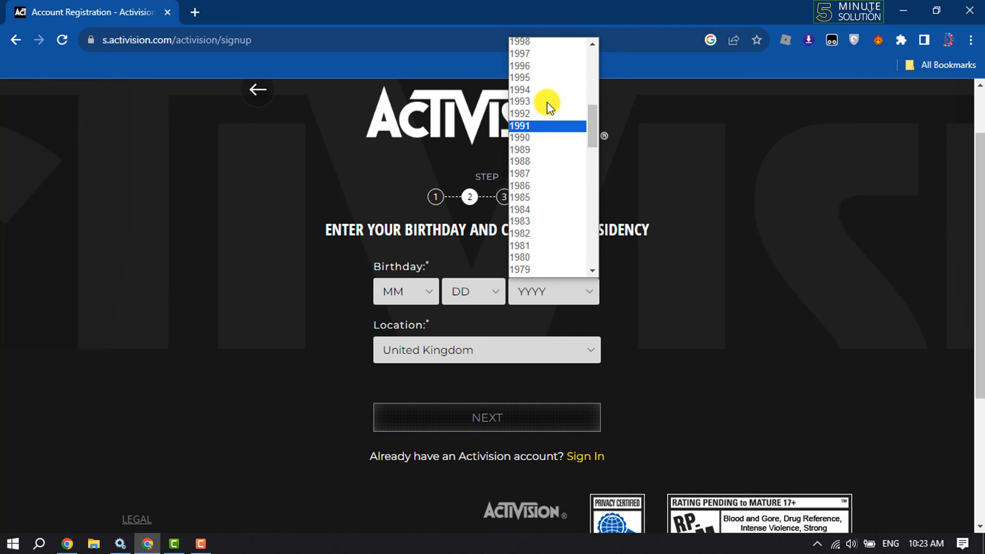
click(519, 78)
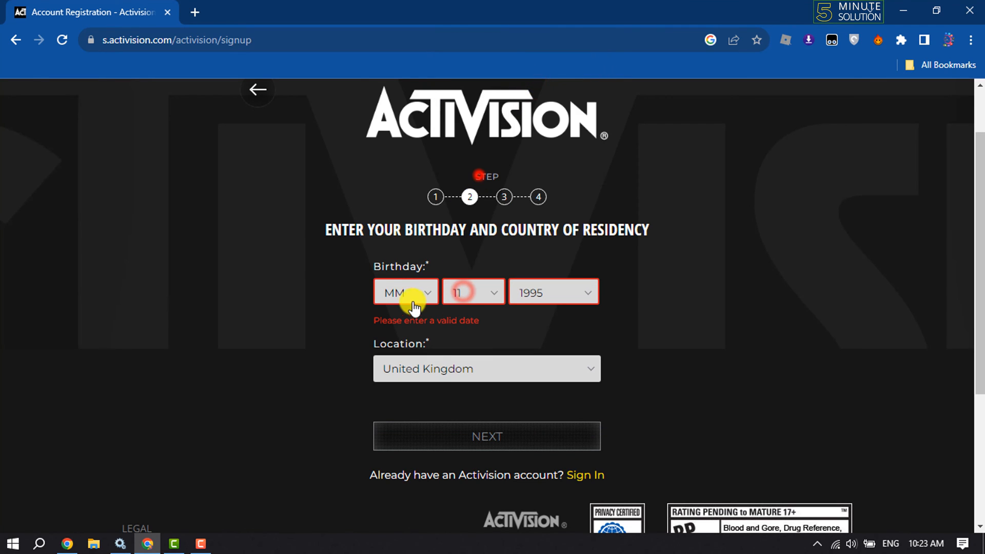
click(405, 291)
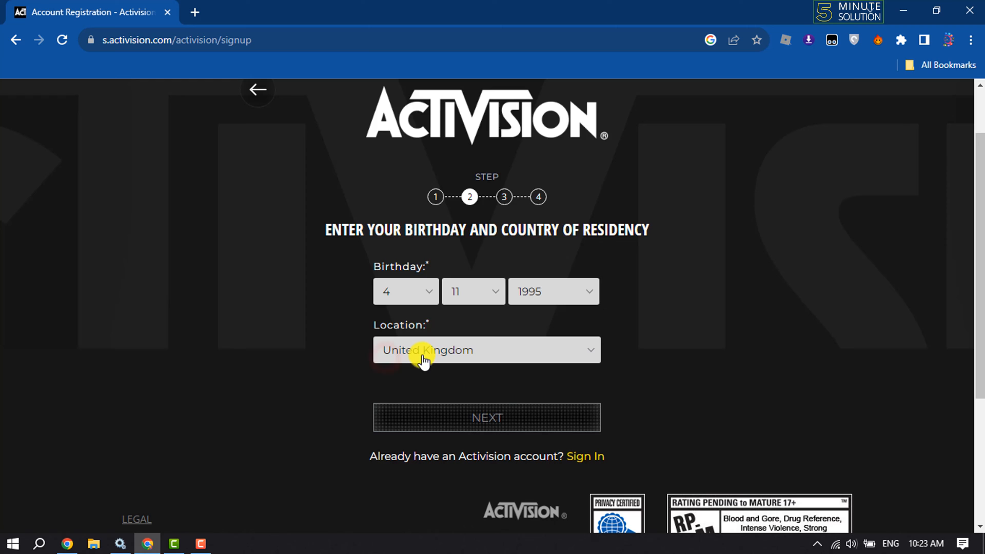
mouse_move(303, 409)
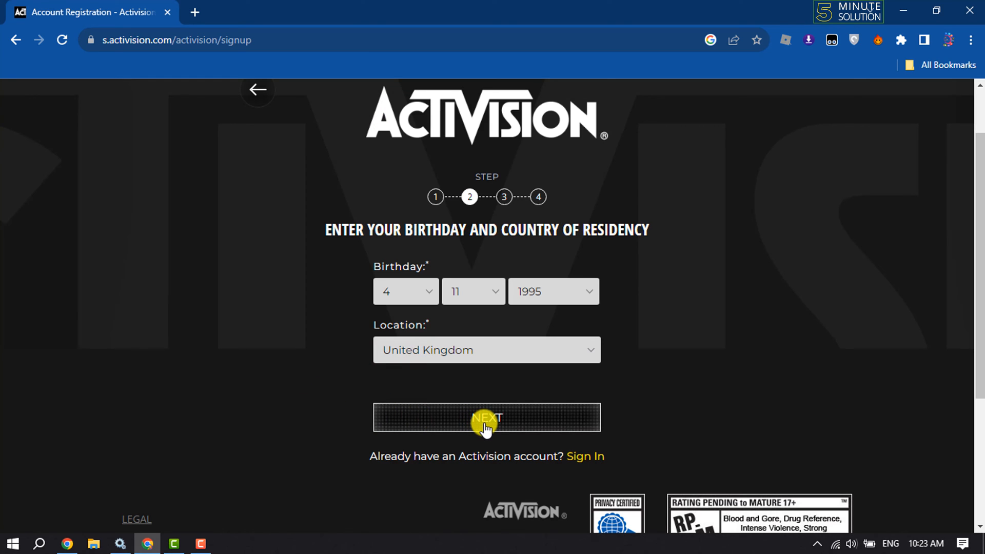
click(486, 417)
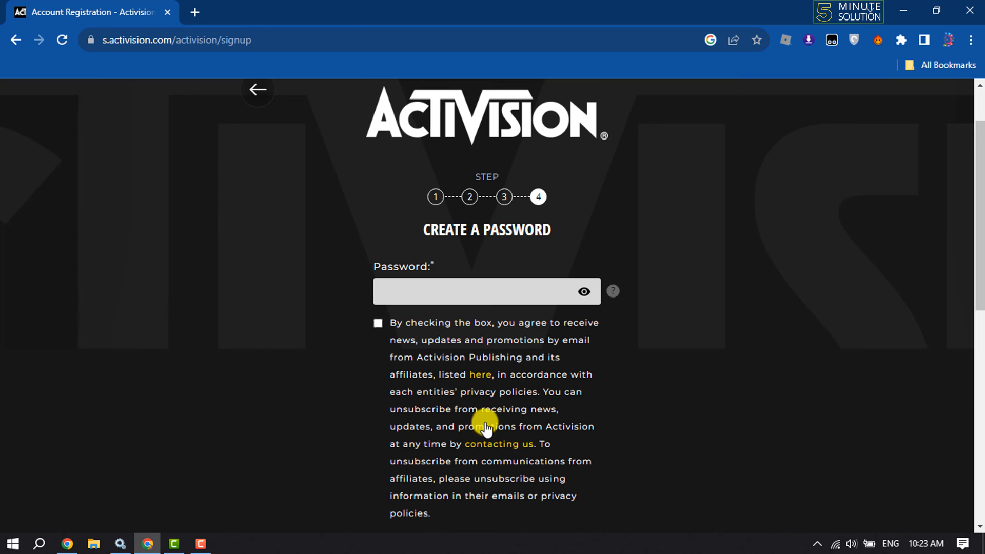
- Opt in to promotional emails, accept the terms, pass the reCAPTCHA, and submit the password step
click(452, 291)
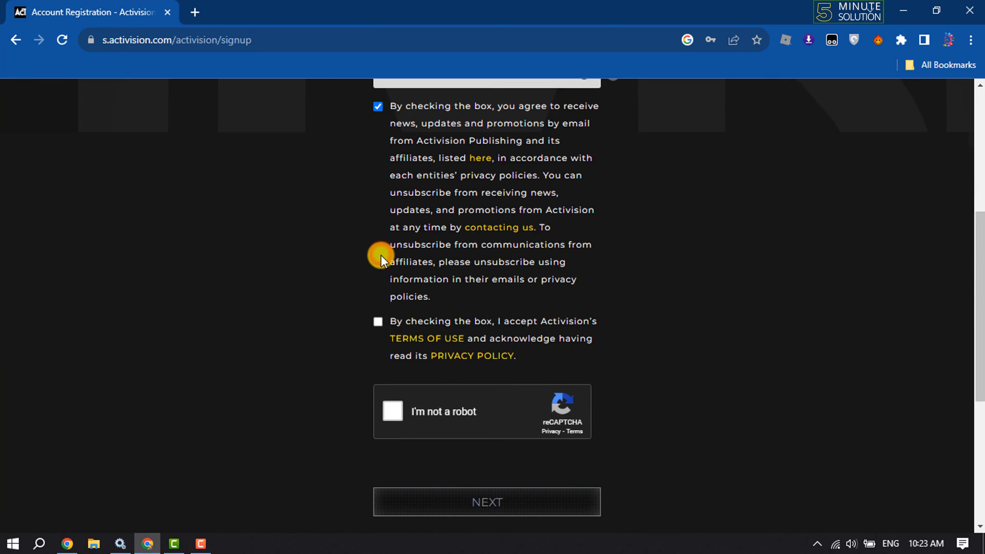
click(378, 321)
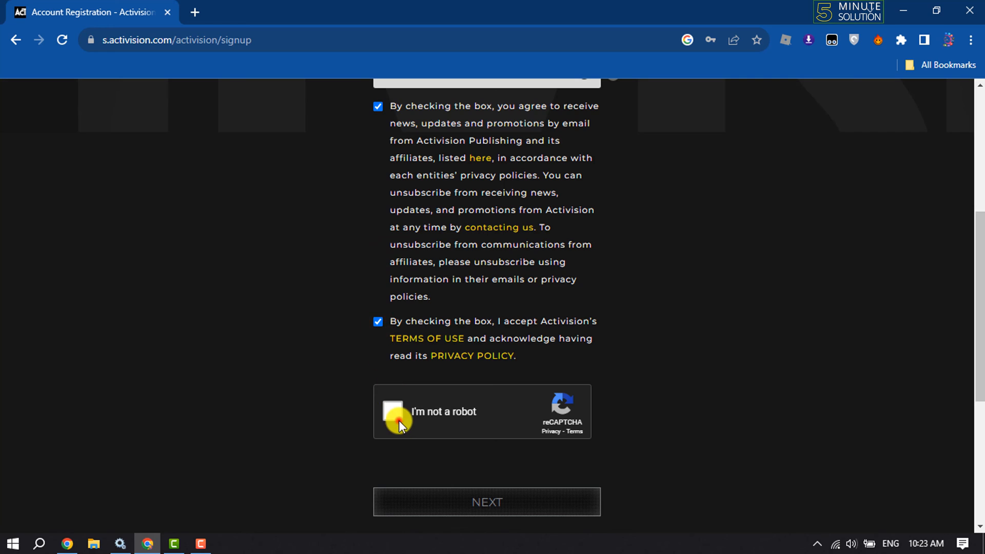
click(393, 411)
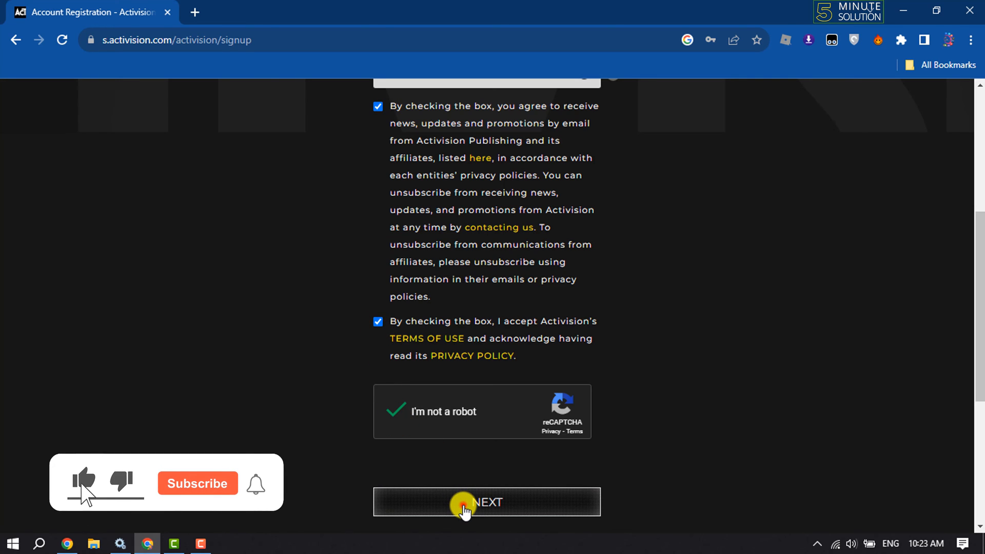
click(486, 501)
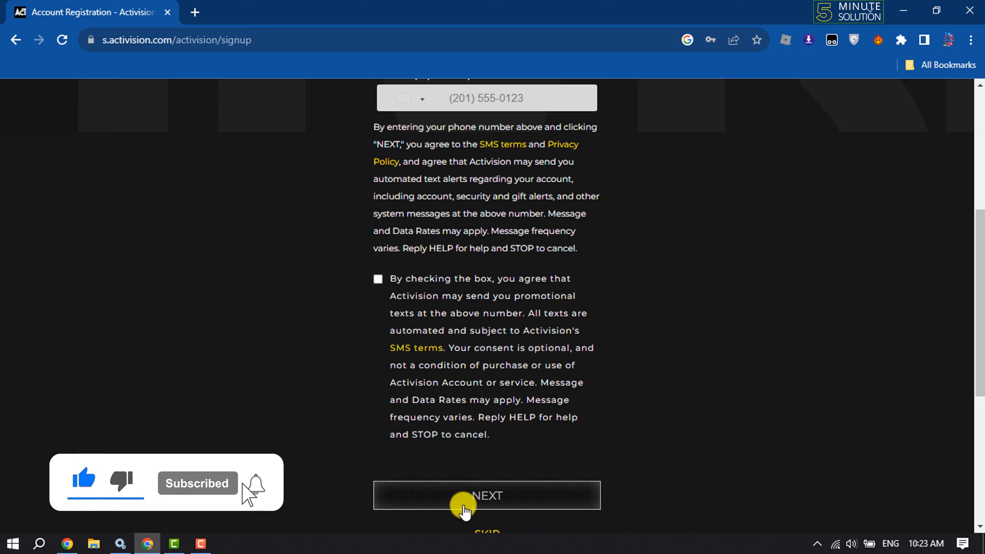
scroll(up, 3)
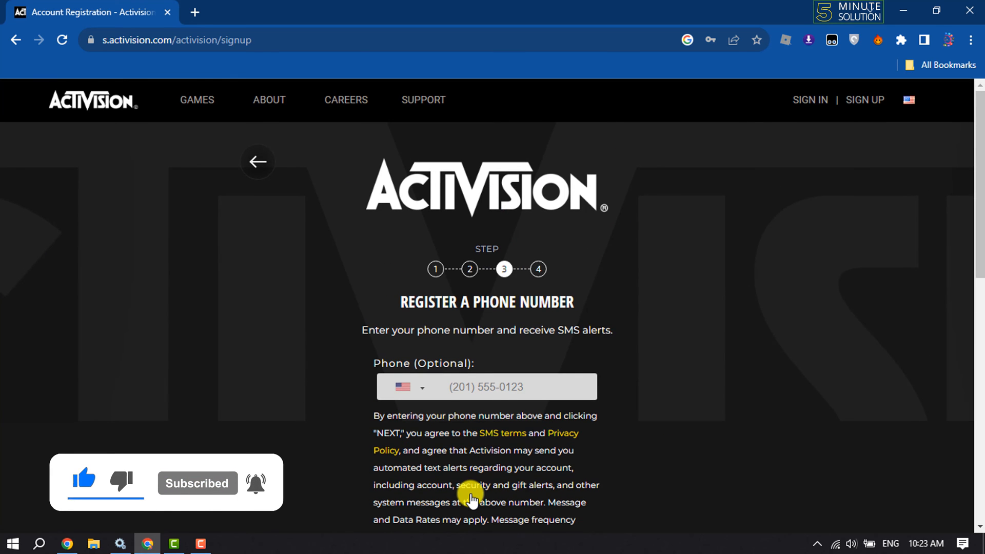
scroll(down, 3)
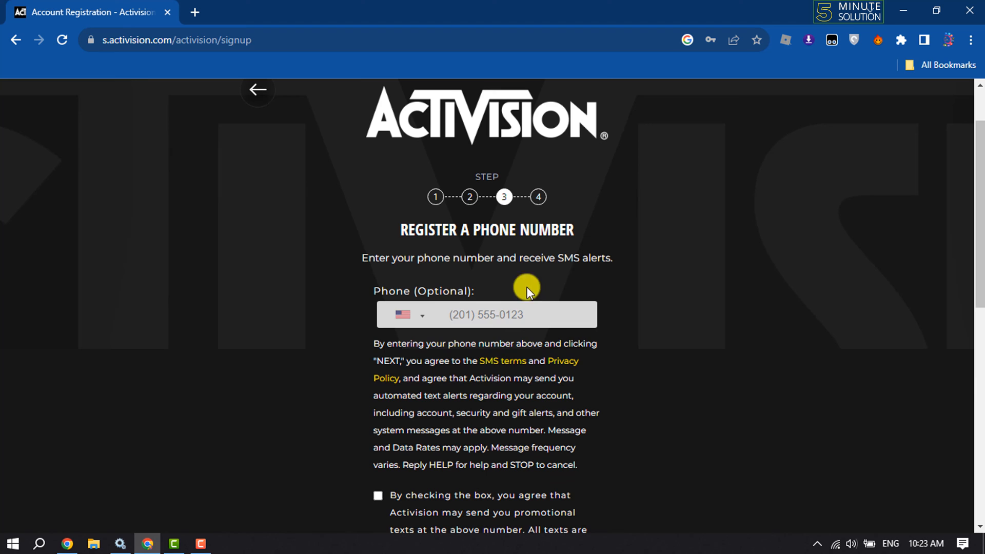
scroll(down, 3)
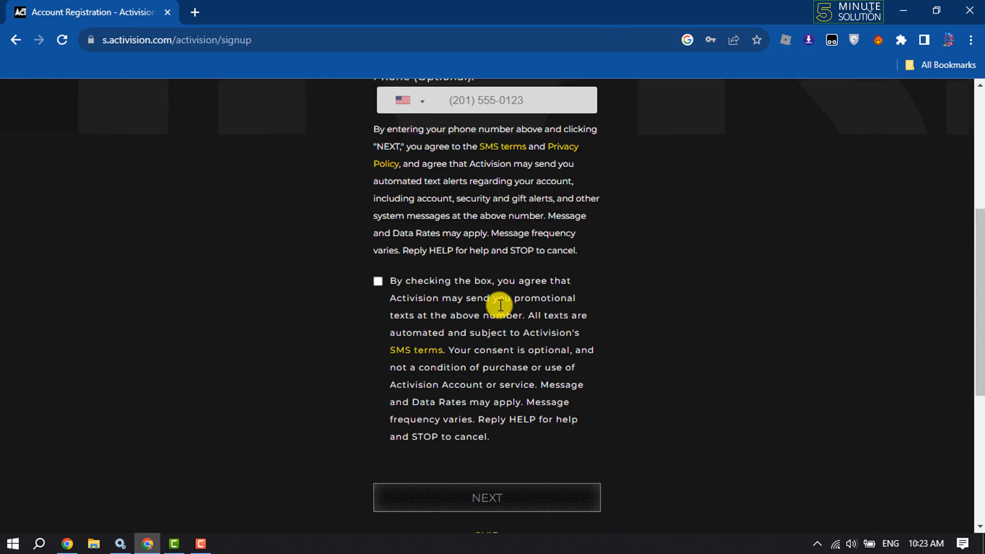
scroll(up, 3)
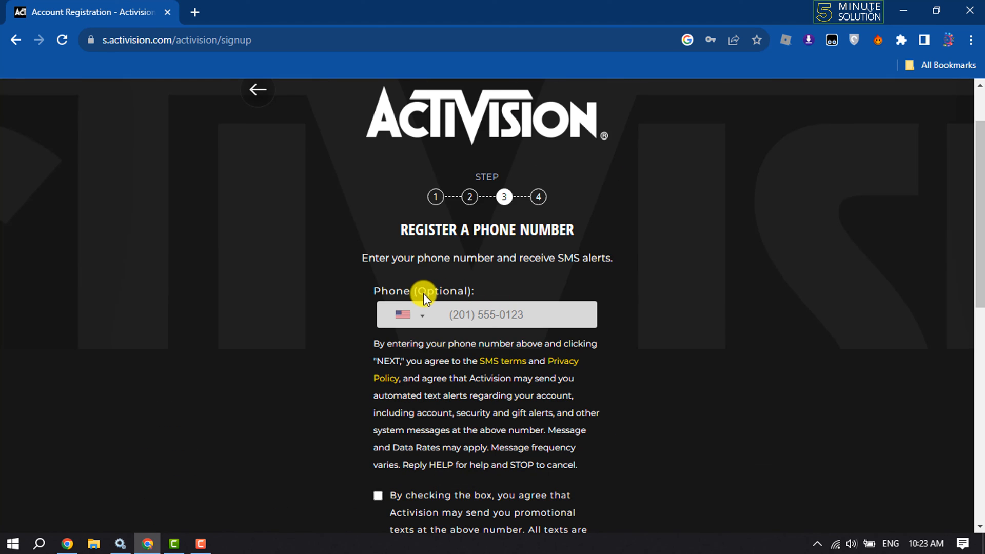
scroll(down, 3)
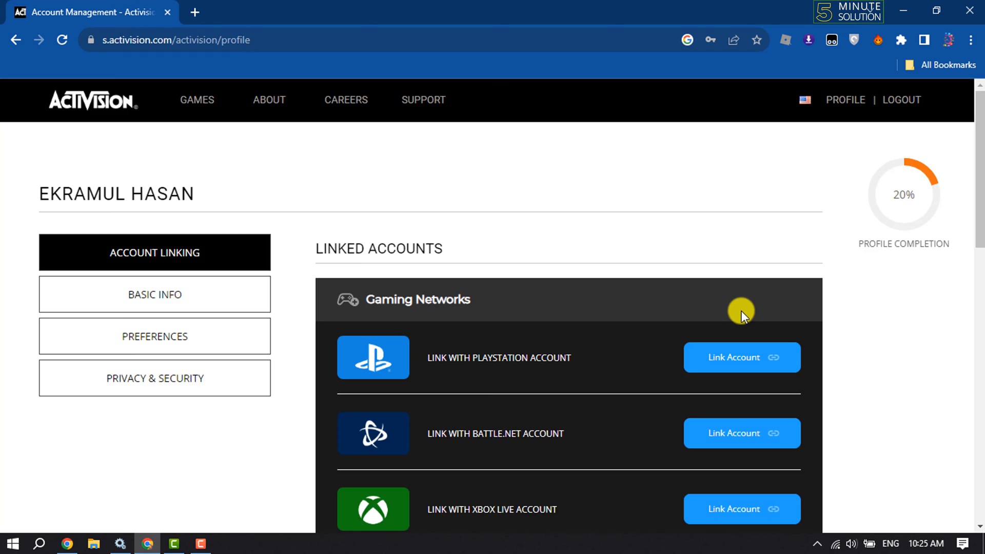
mouse_move(738, 218)
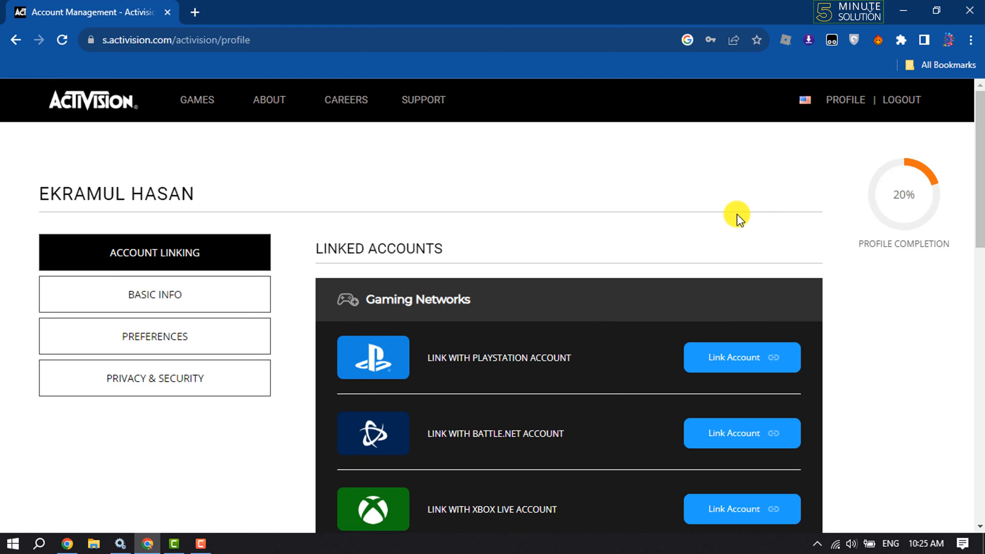
mouse_move(845, 99)
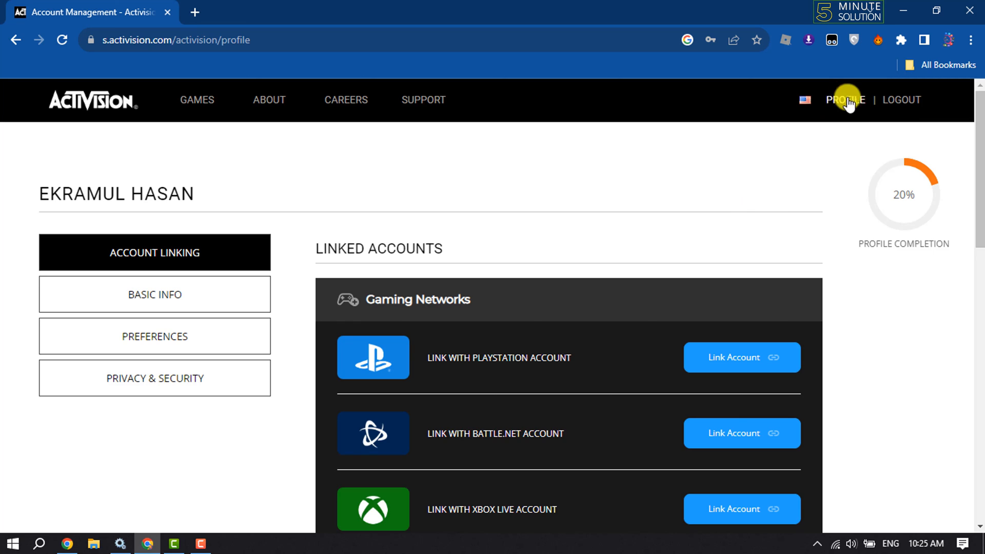
mouse_move(839, 118)
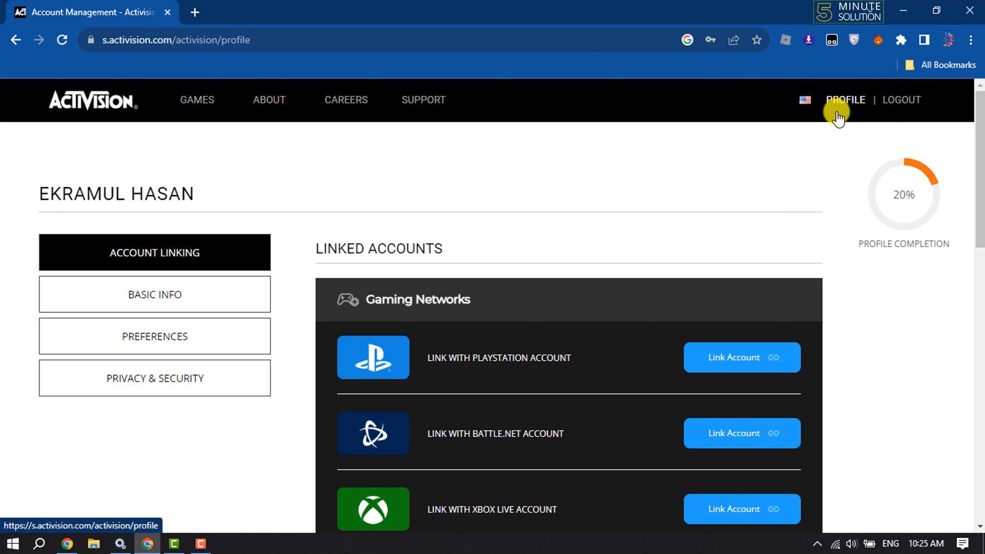